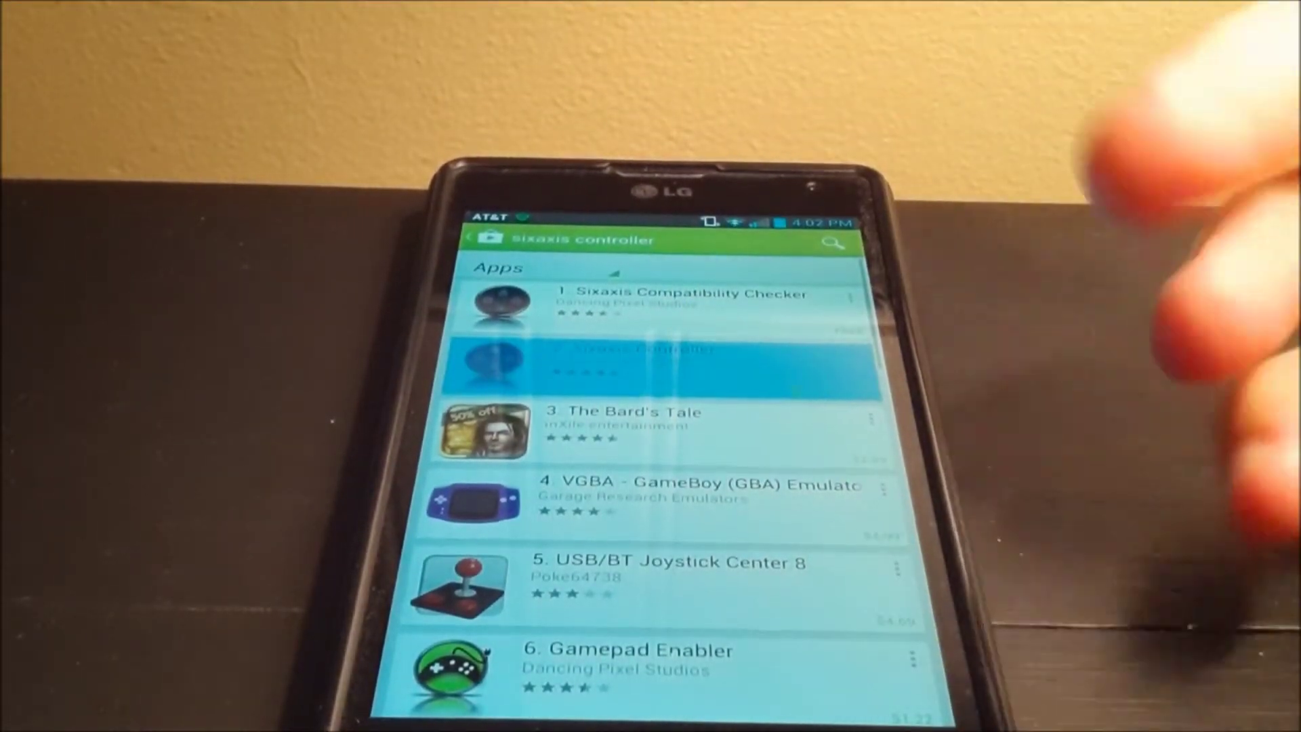
View the store page of the second 'sixaxis controller' search result.
{"action": "left_click", "coordinate": [634, 365]}
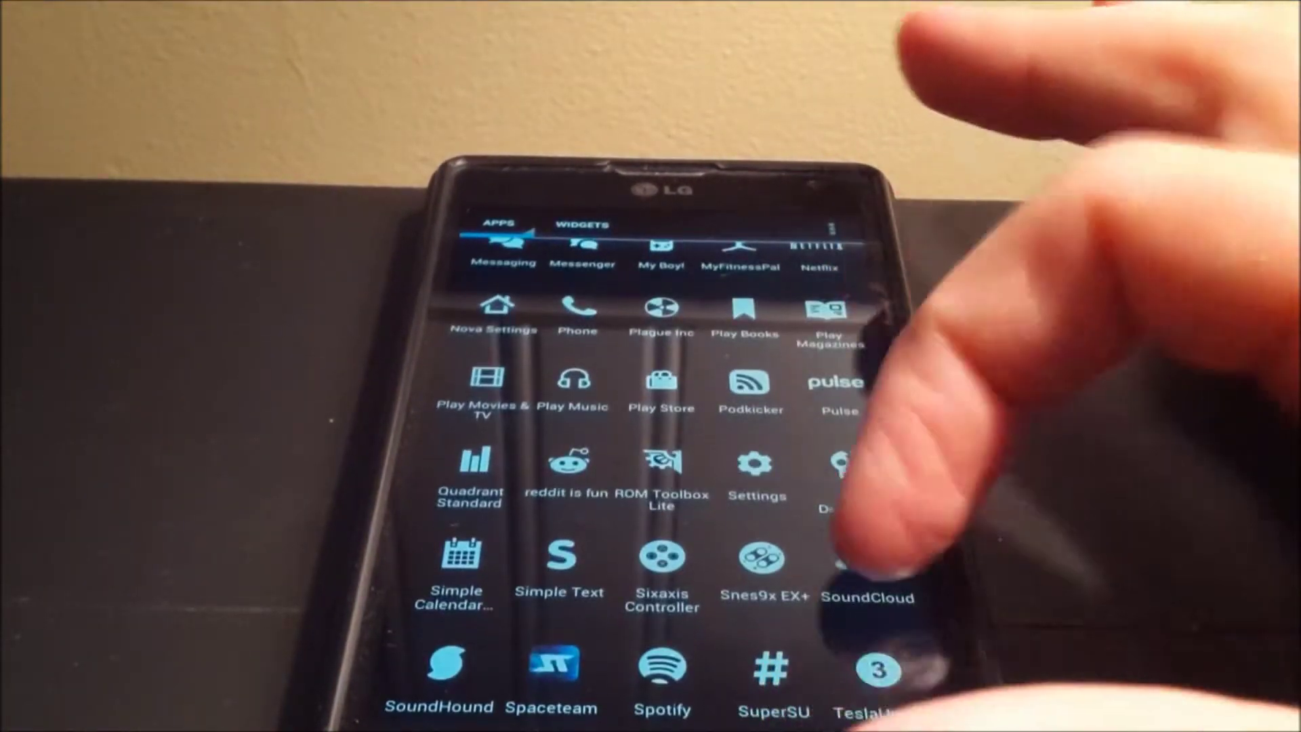
Scroll the app drawer down to the last apps, Twitter through Zooper Widget.
{"action": "scroll", "scroll_direction": "down", "scroll_amount": 3}
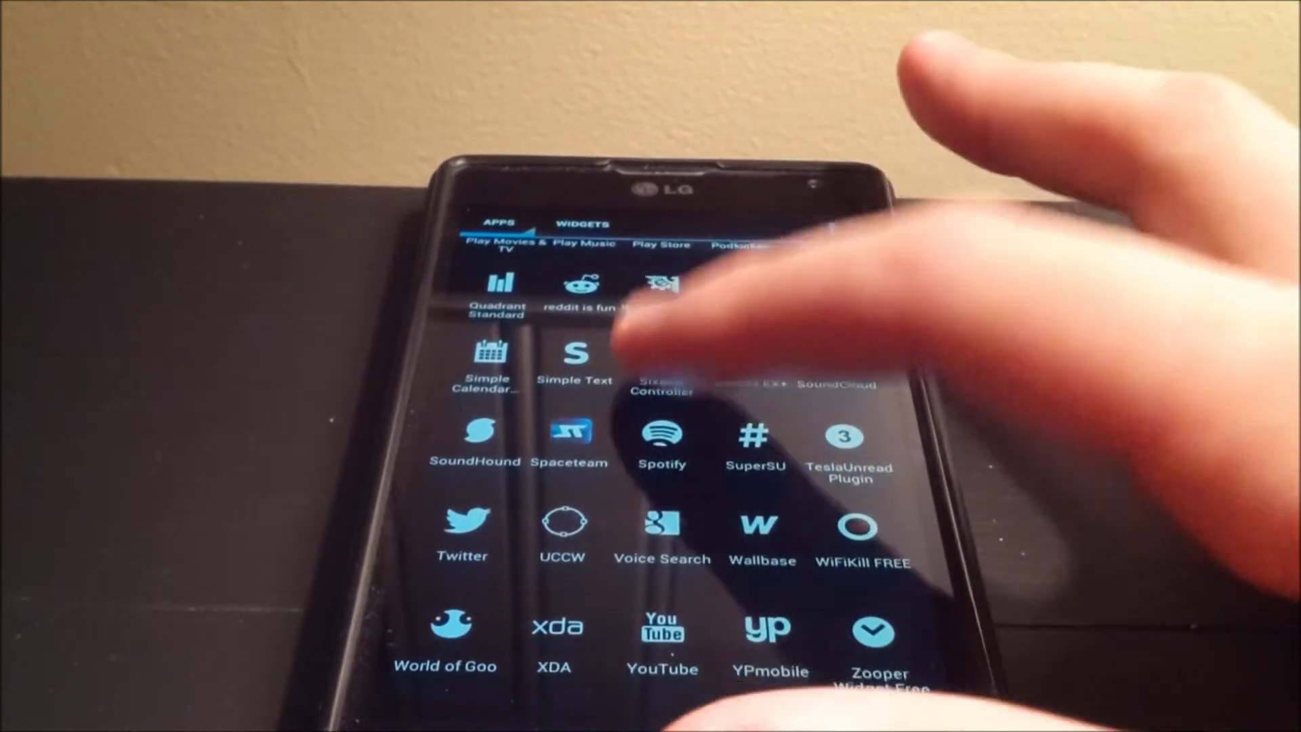